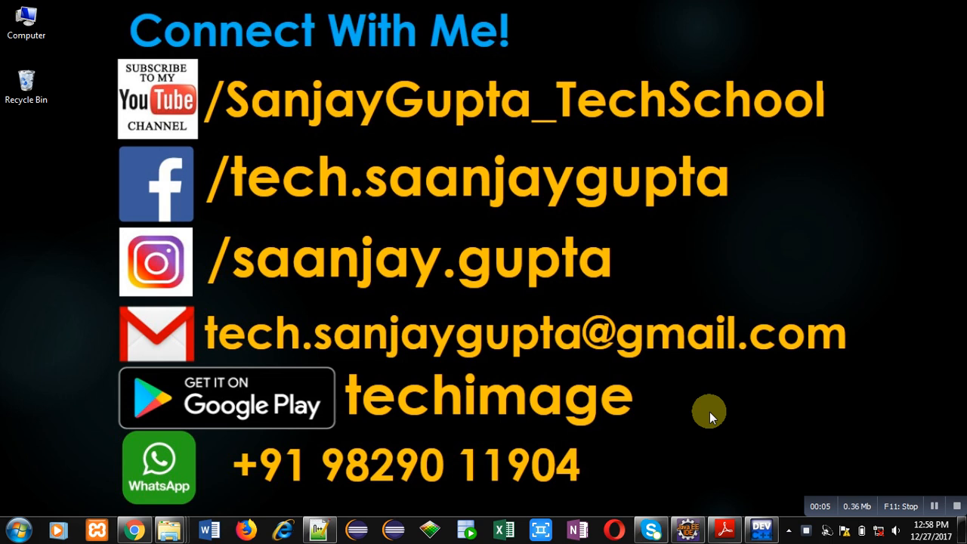
pyautogui.moveTo(876, 480)
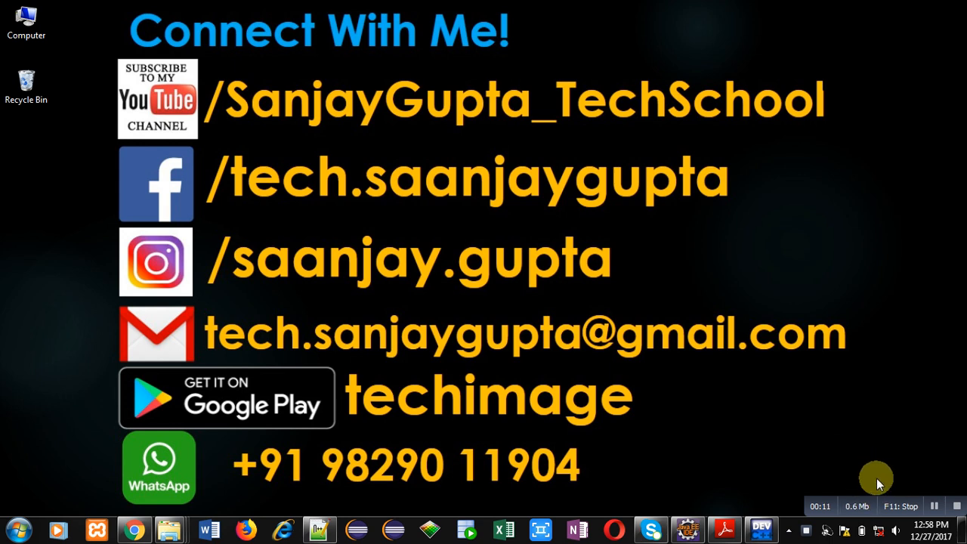
pyautogui.moveTo(878, 485)
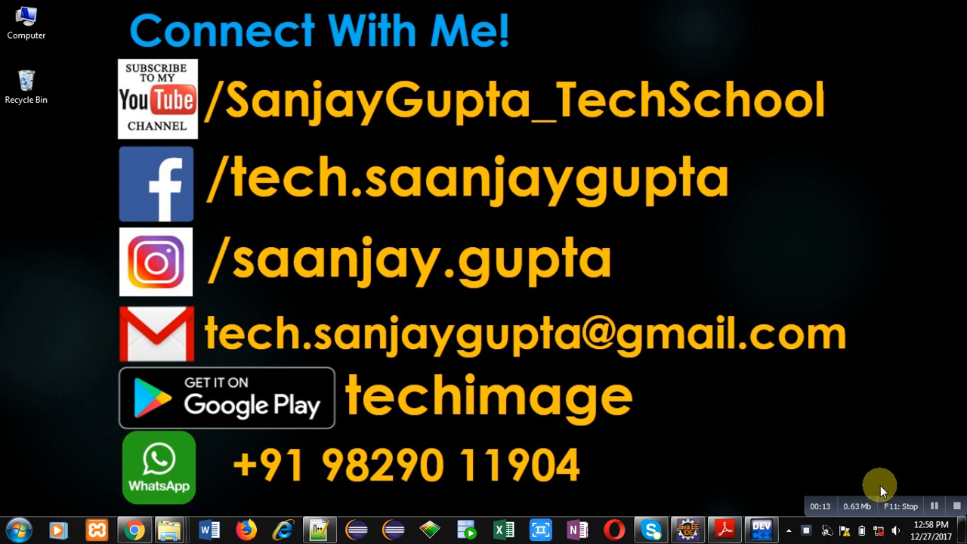
pyautogui.moveTo(869, 481)
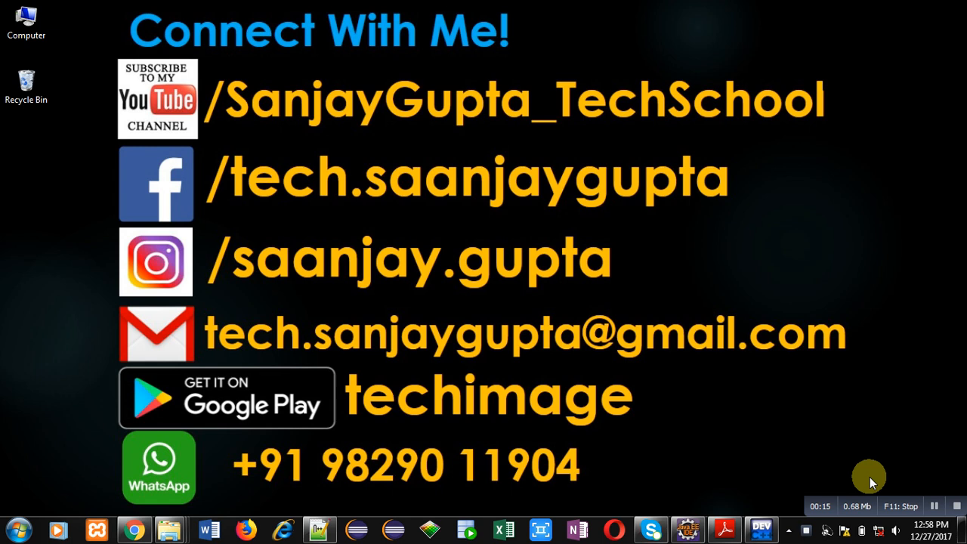
pyautogui.moveTo(494, 435)
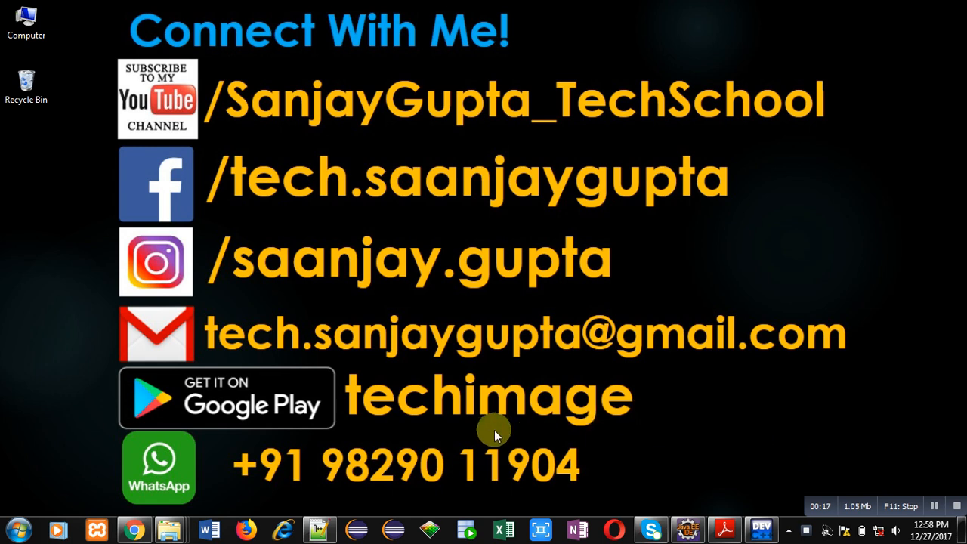
pyautogui.moveTo(585, 444)
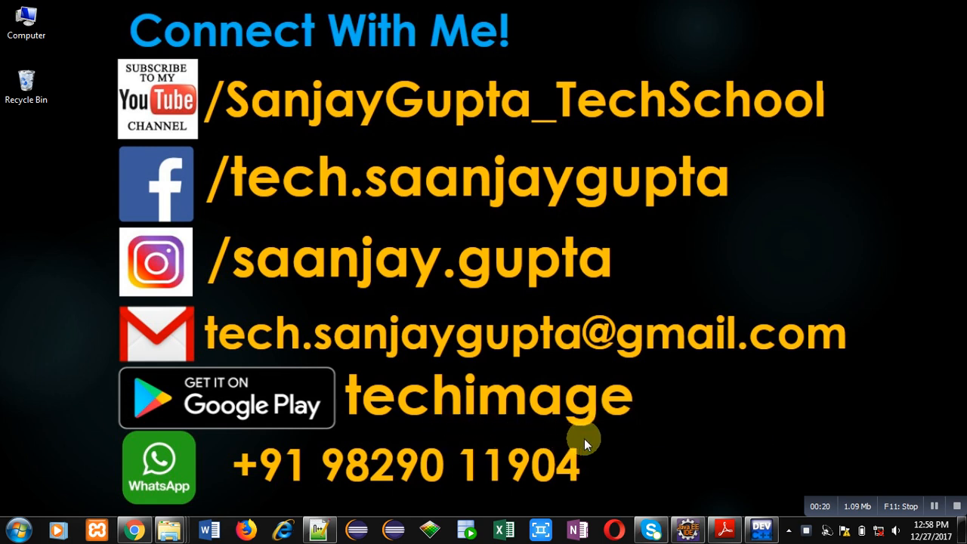
pyautogui.moveTo(656, 264)
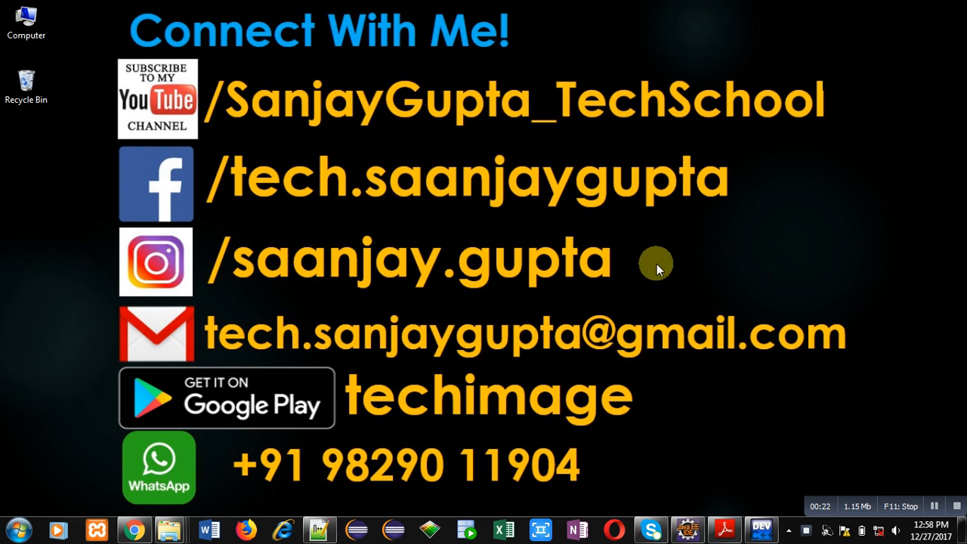
pyautogui.moveTo(666, 437)
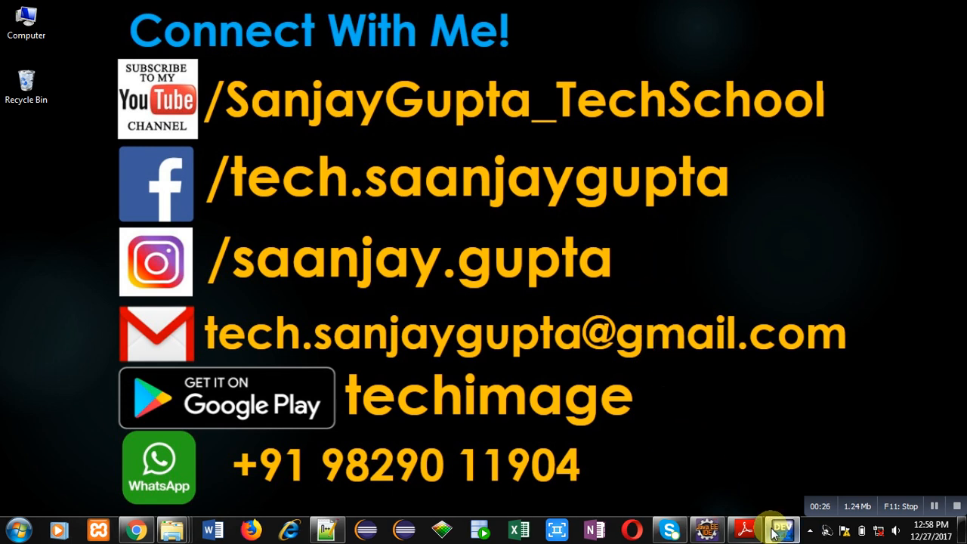
# Restore the Dev-C++ window showing test1.c and walk through the code to main's declarations
pyautogui.click(780, 529)
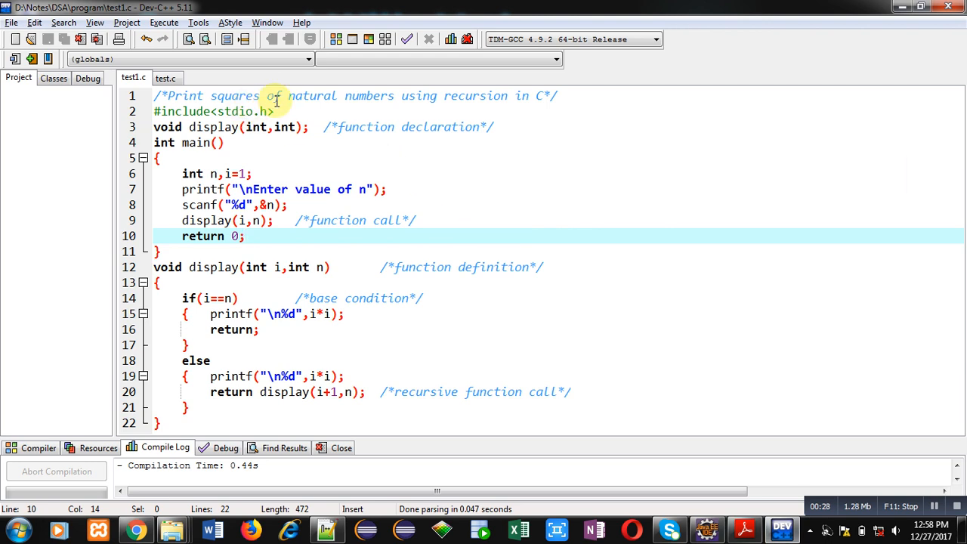
pyautogui.click(279, 95)
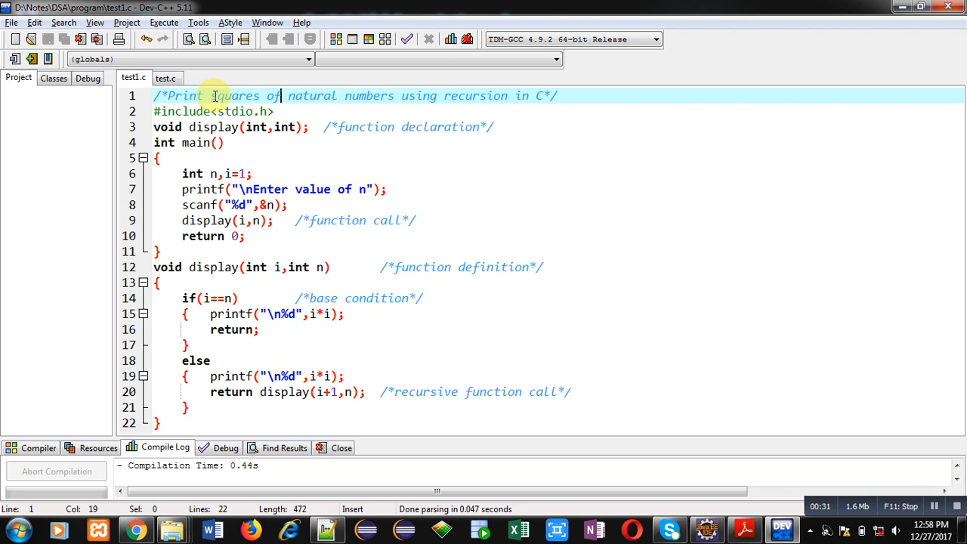
pyautogui.moveTo(419, 104)
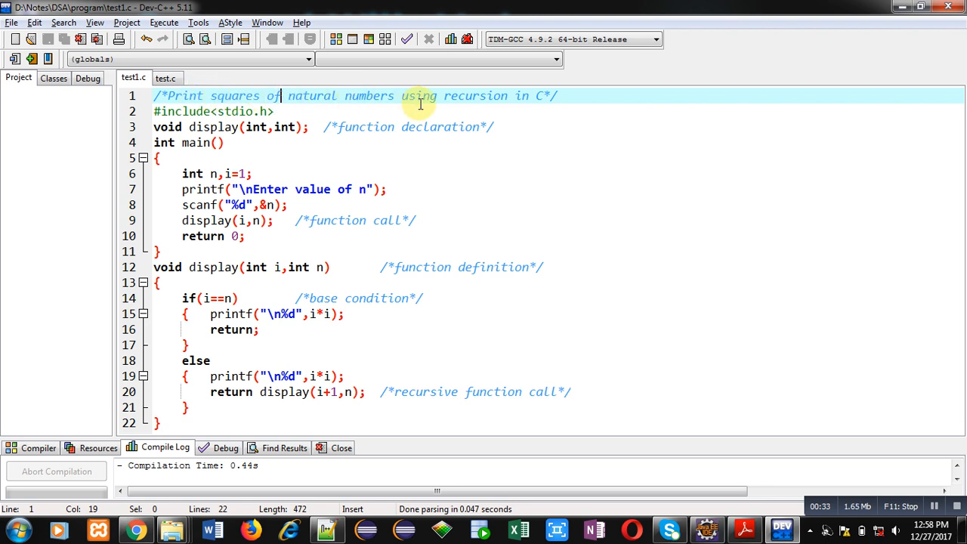
pyautogui.moveTo(365, 102)
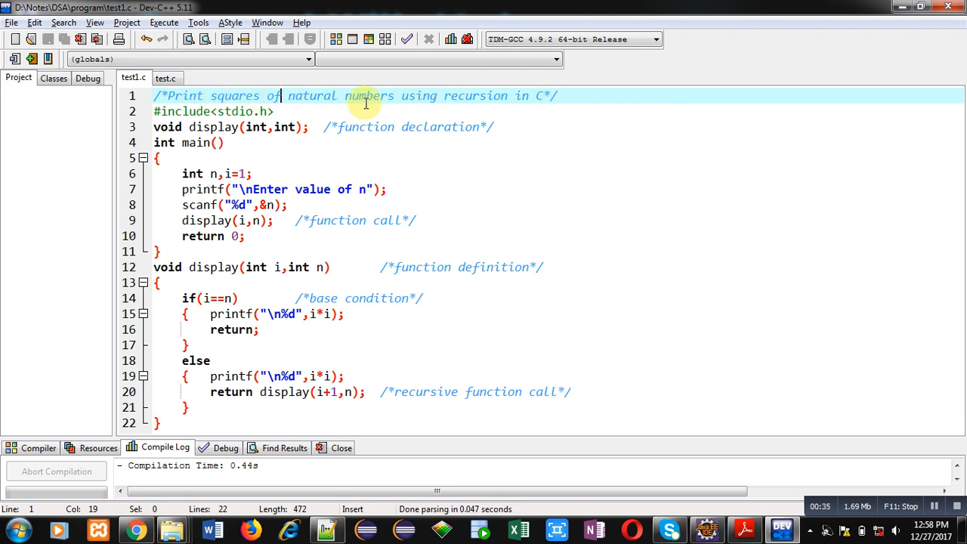
pyautogui.click(278, 111)
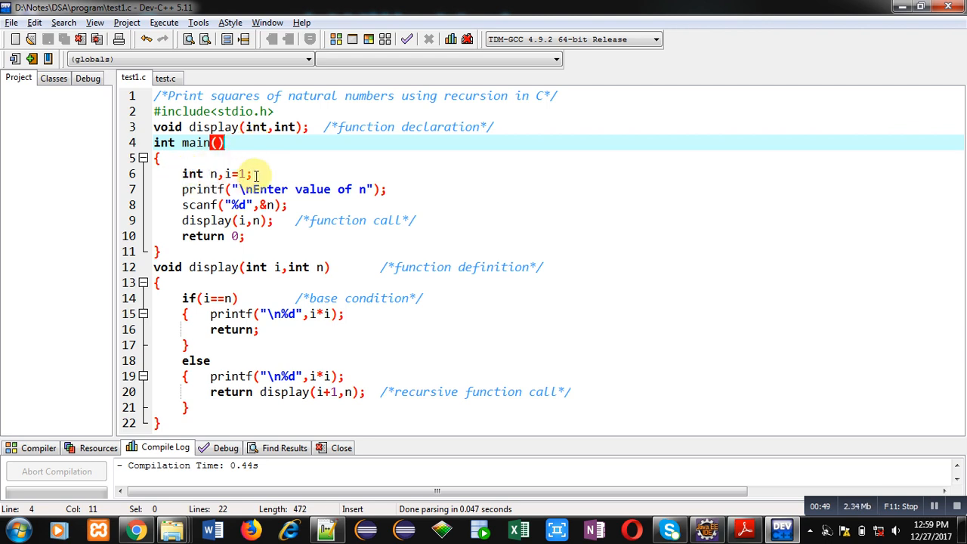
pyautogui.click(248, 173)
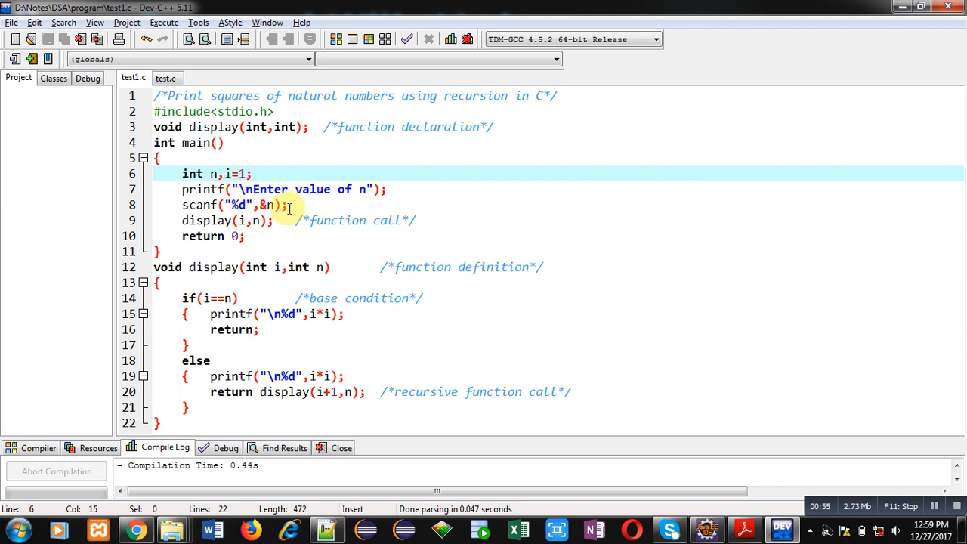
pyautogui.click(268, 205)
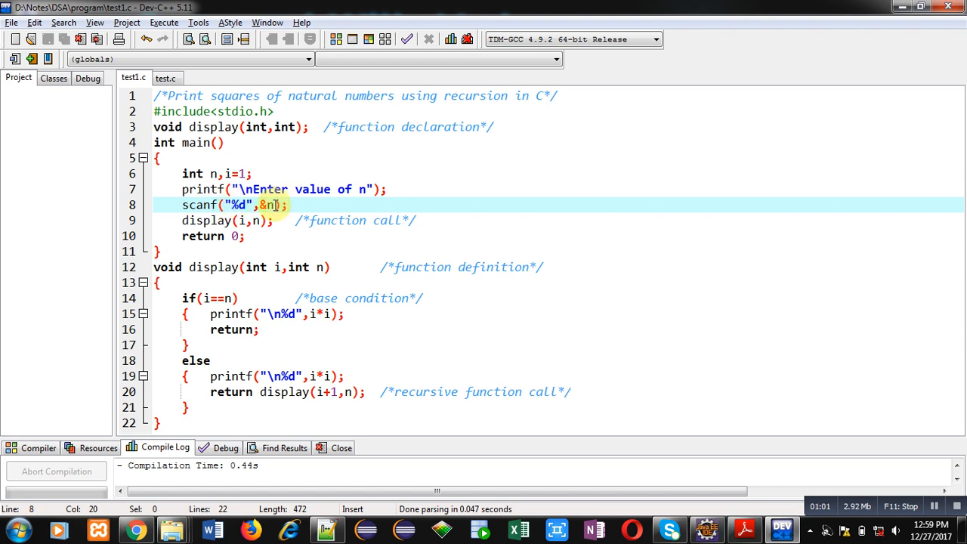
pyautogui.click(181, 219)
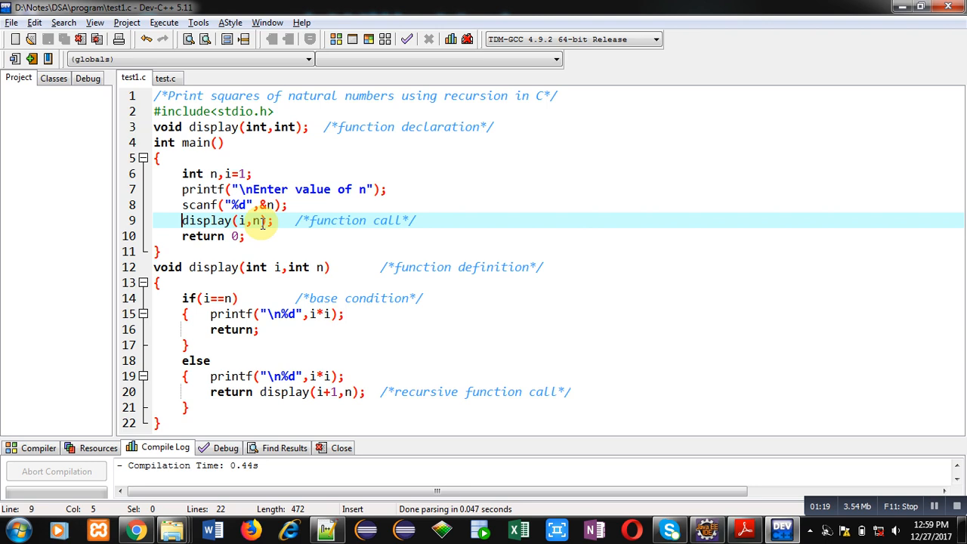
pyautogui.click(249, 235)
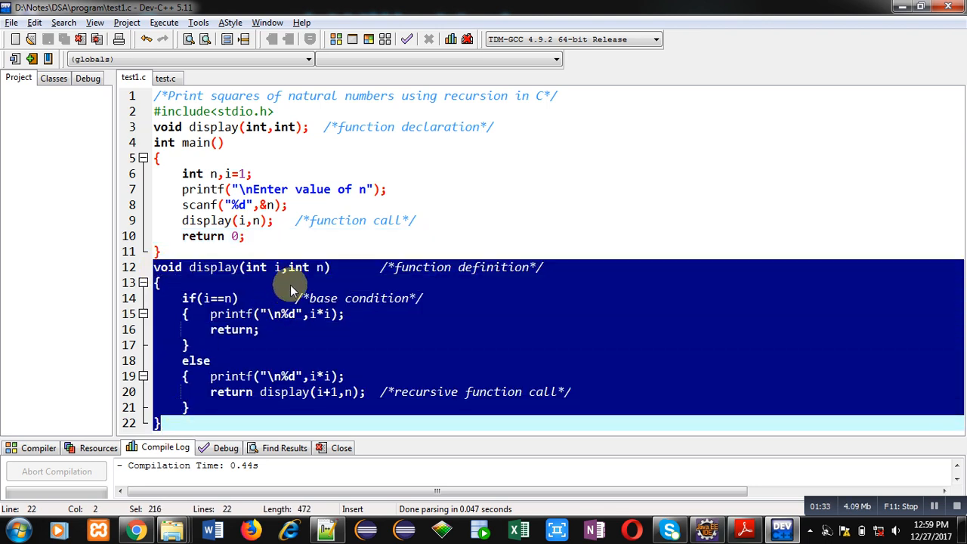
pyautogui.moveTo(283, 276)
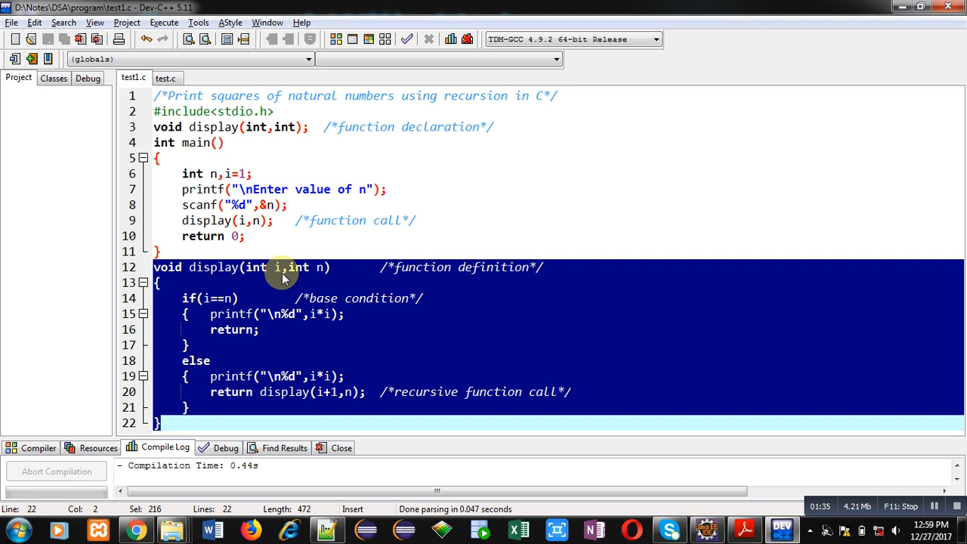
pyautogui.moveTo(327, 271)
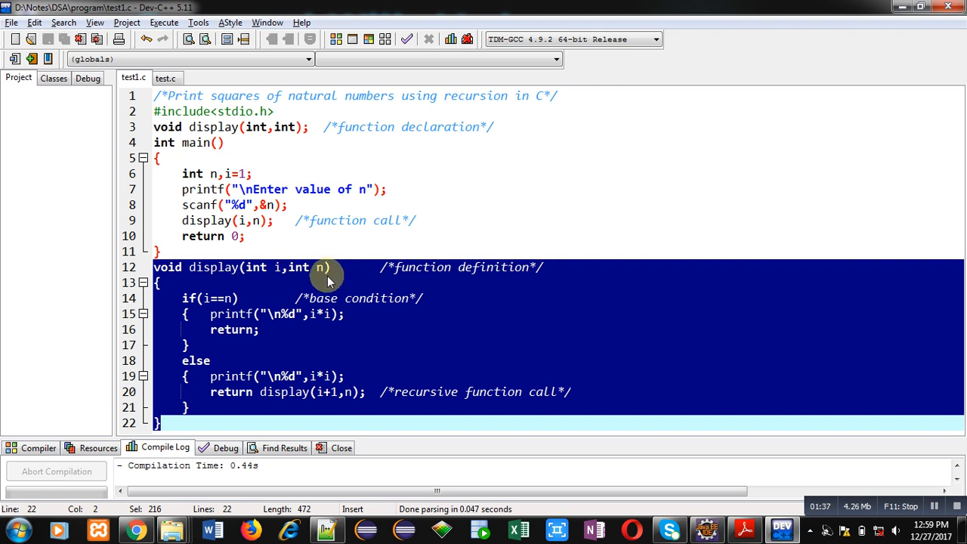
pyautogui.moveTo(219, 280)
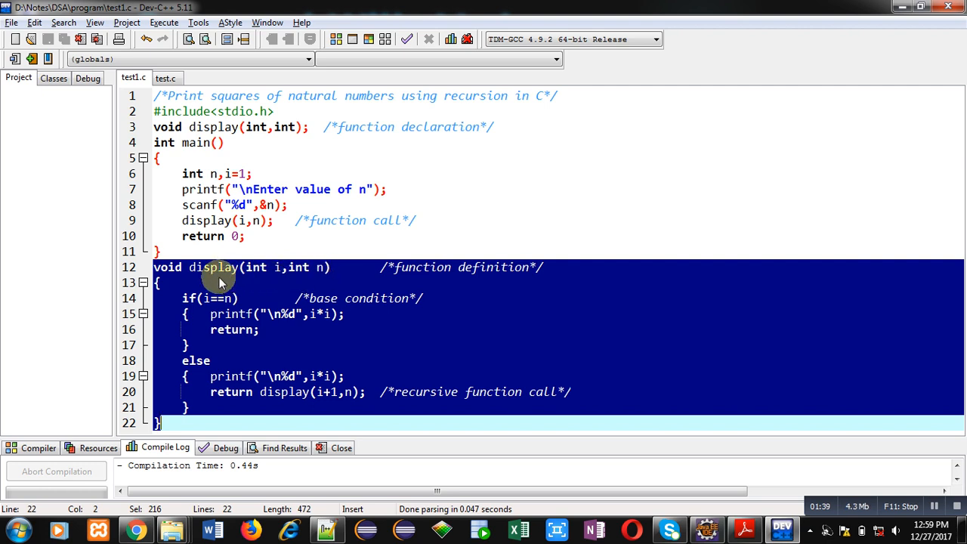
pyautogui.moveTo(211, 297)
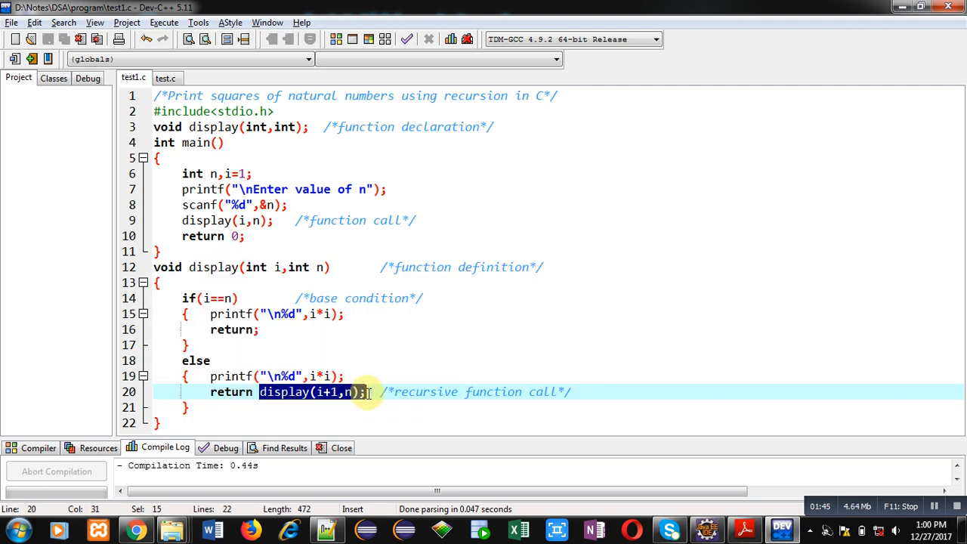
pyautogui.moveTo(356, 333)
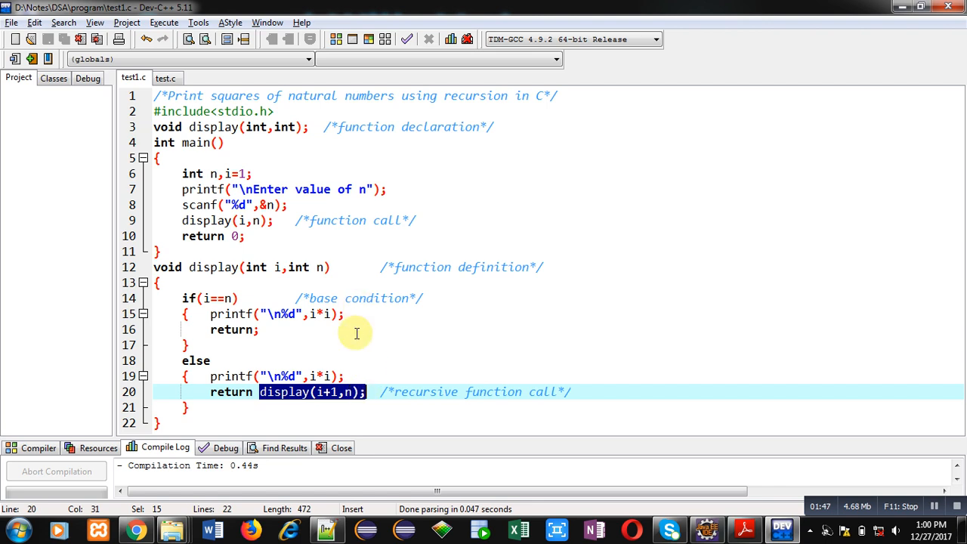
pyautogui.moveTo(356, 352)
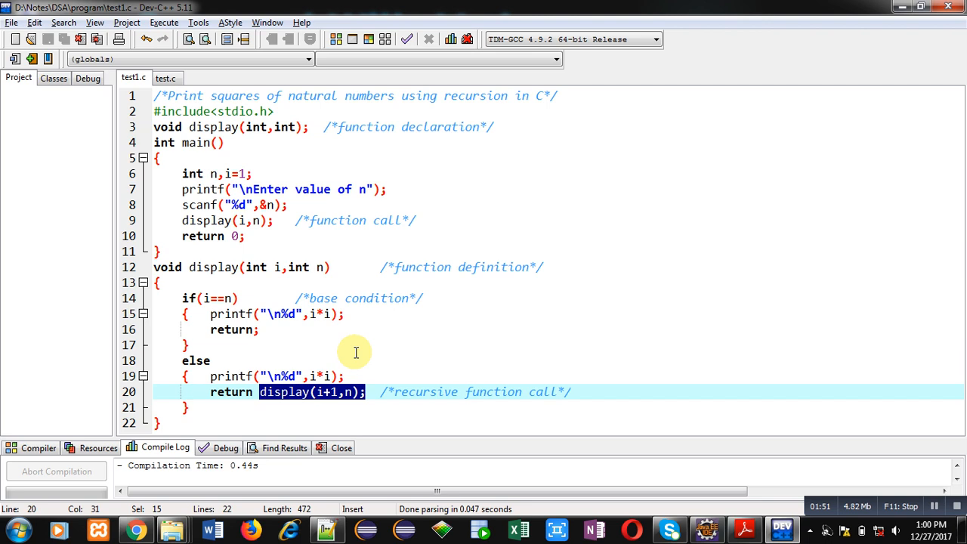
pyautogui.moveTo(338, 415)
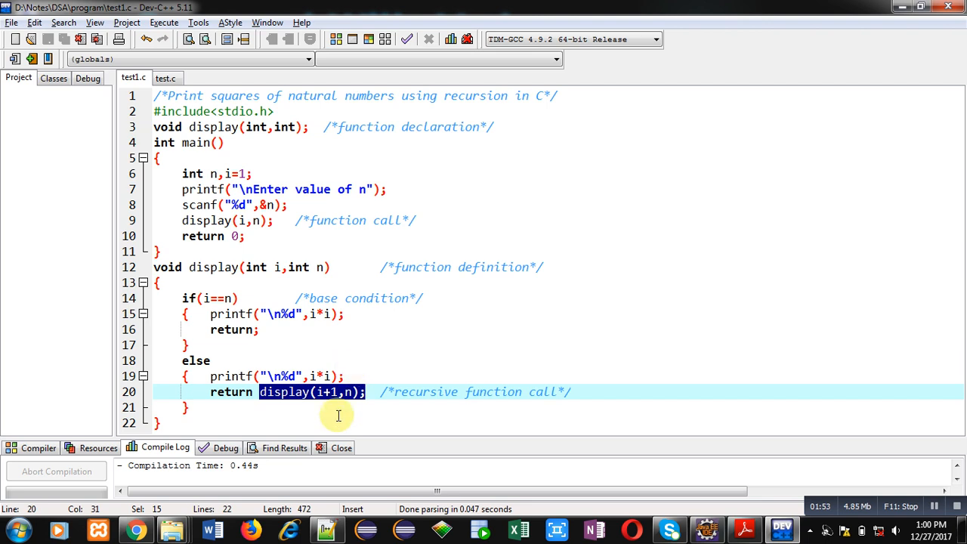
pyautogui.moveTo(286, 386)
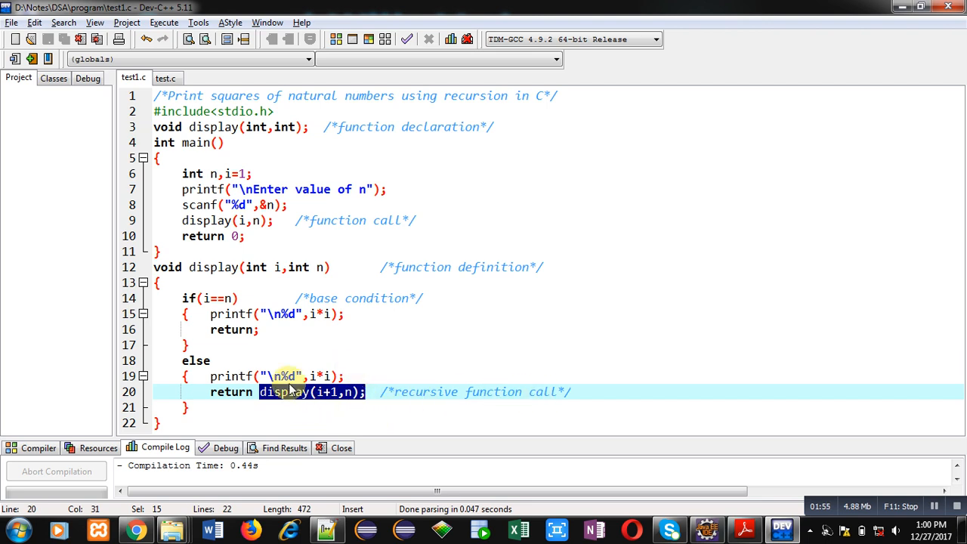
# Review the base condition, return and recursive call, then open the Execute menu
pyautogui.click(194, 298)
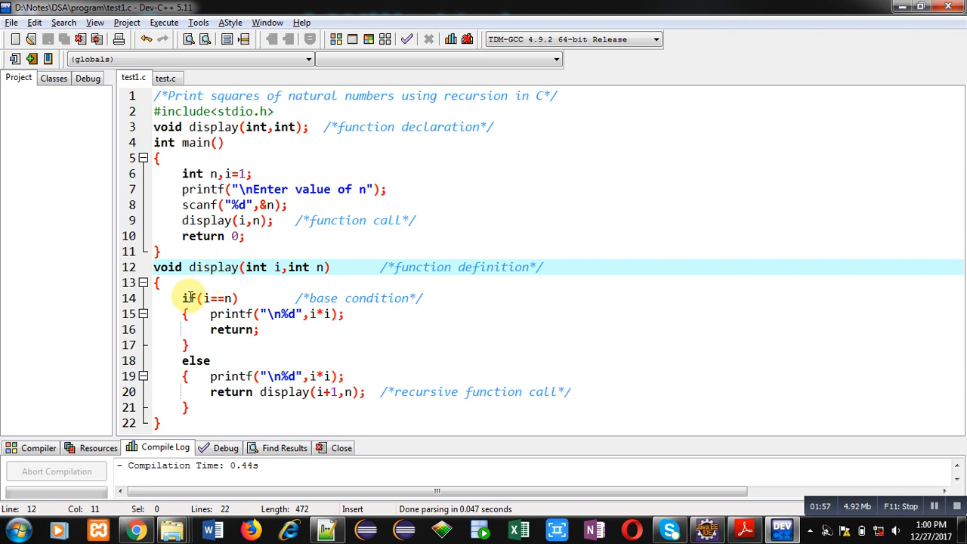
pyautogui.click(184, 298)
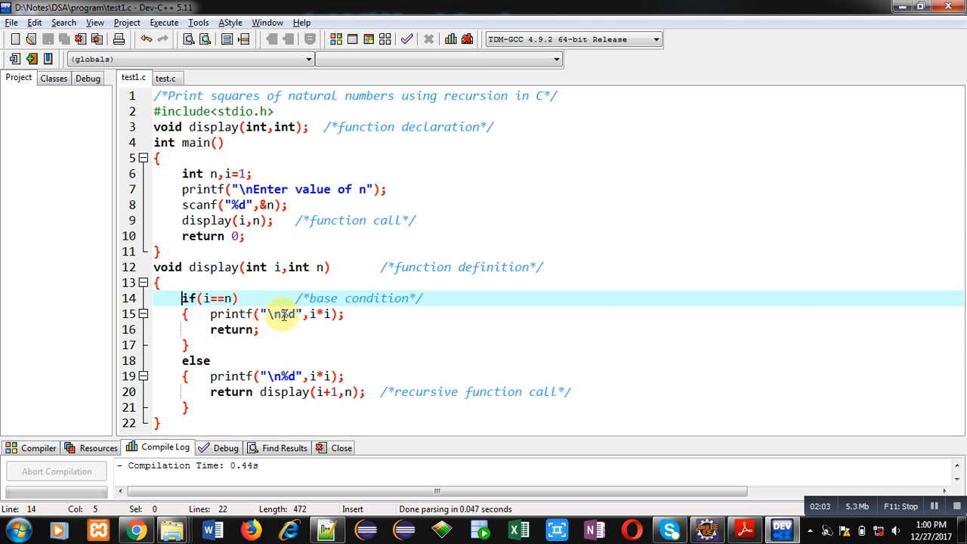
pyautogui.moveTo(266, 334)
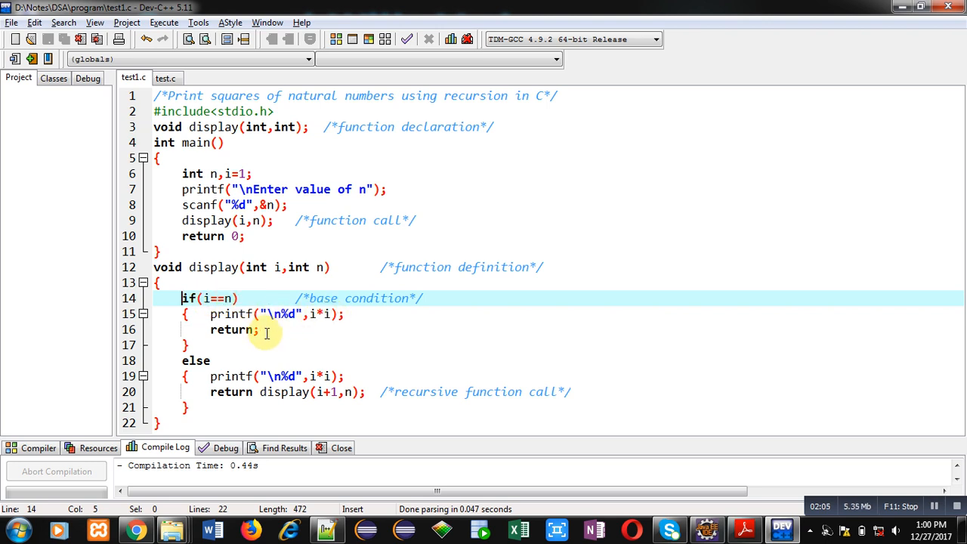
pyautogui.click(259, 330)
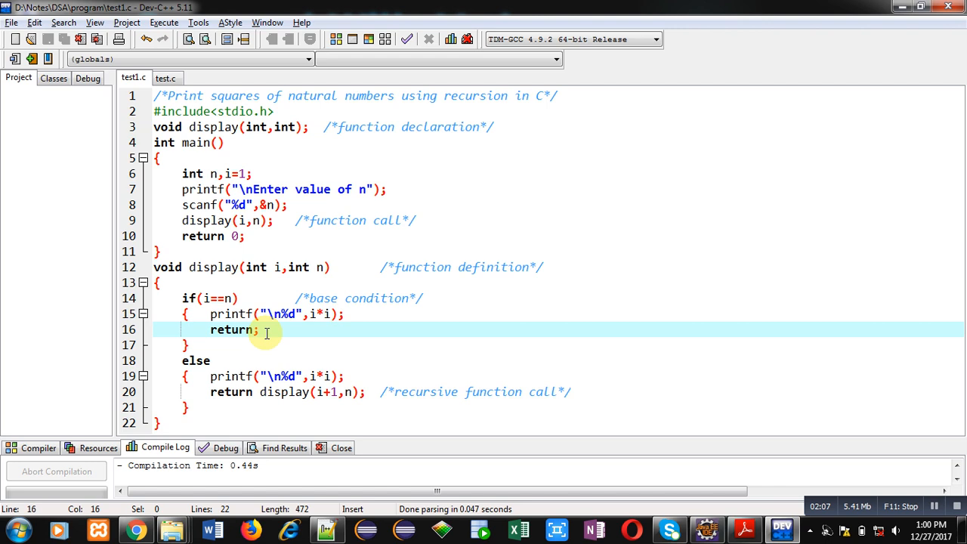
pyautogui.click(210, 376)
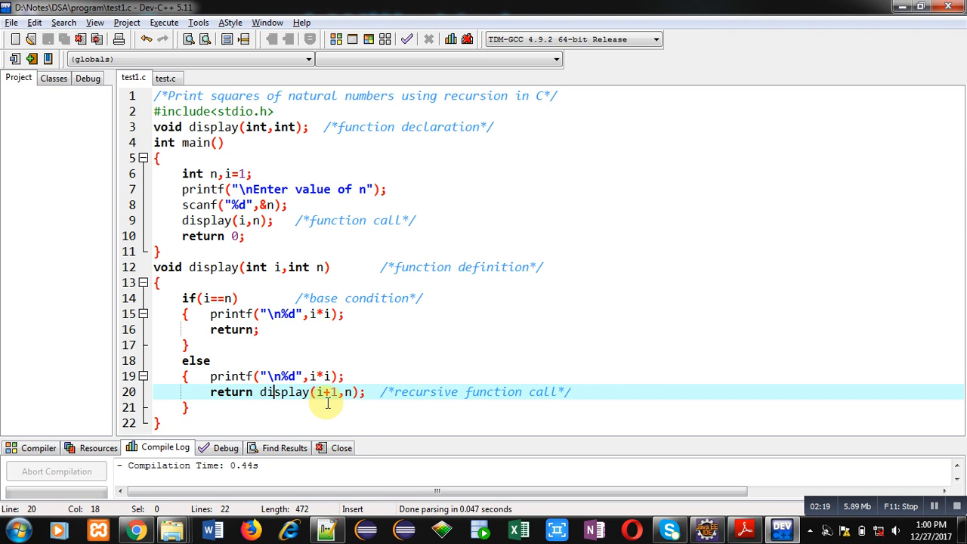
pyautogui.moveTo(351, 404)
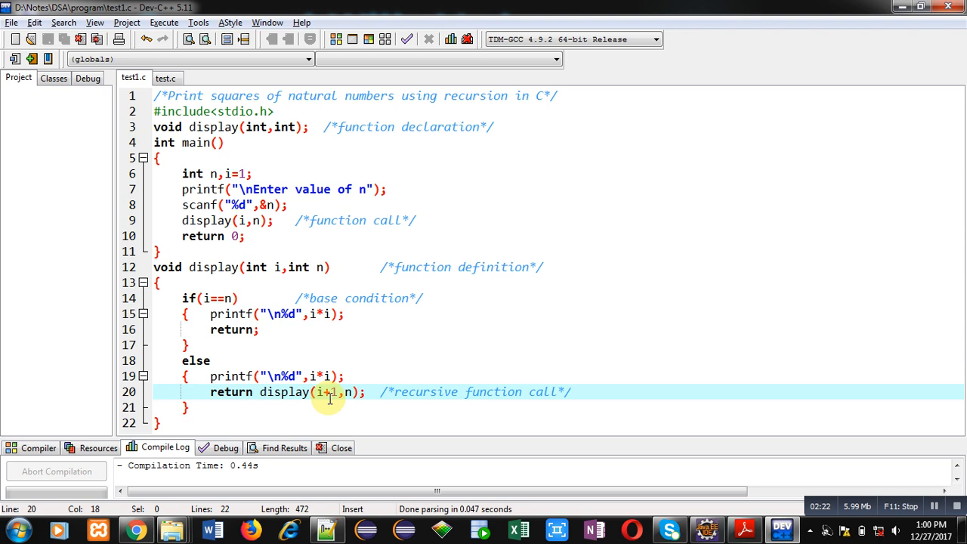
pyautogui.moveTo(297, 348)
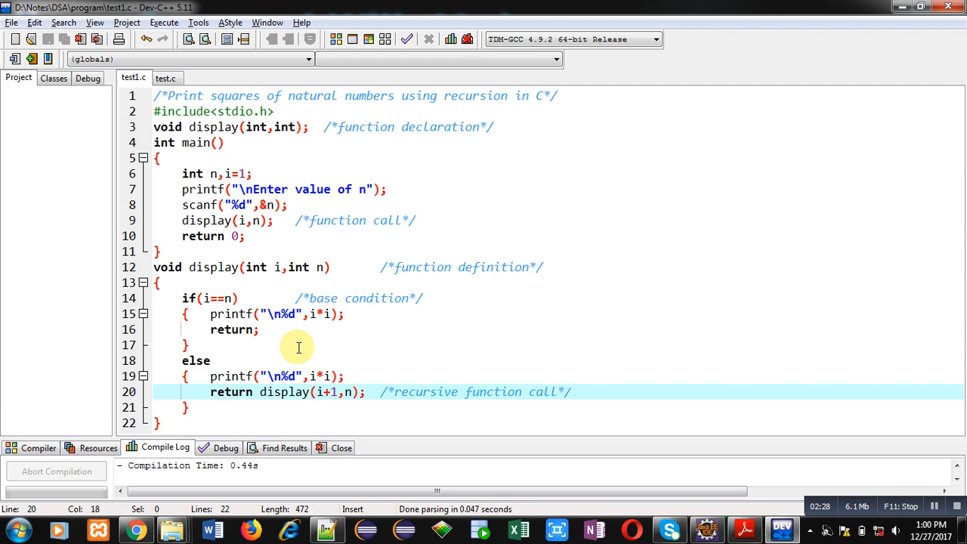
pyautogui.click(164, 22)
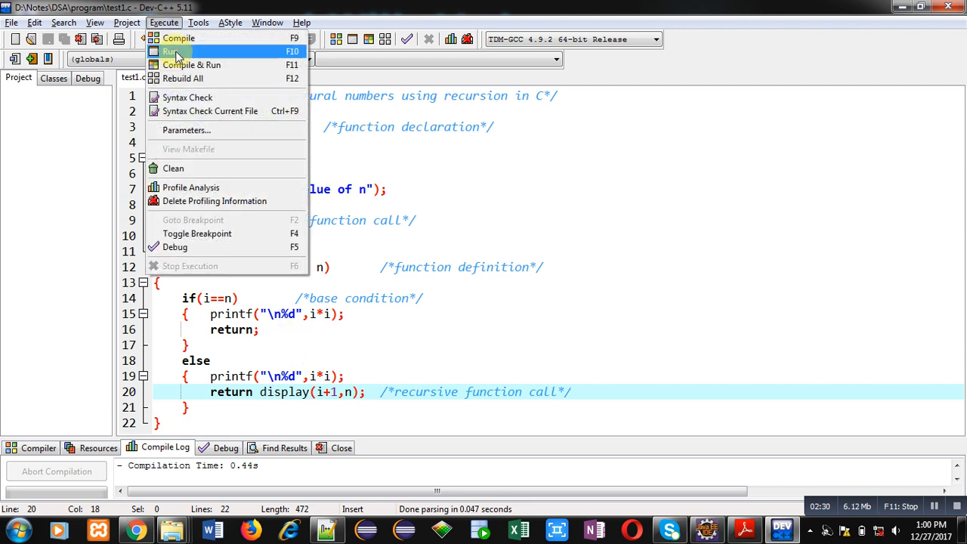
# Run test1.c with input 10 to print squares 1 through 100
pyautogui.click(172, 50)
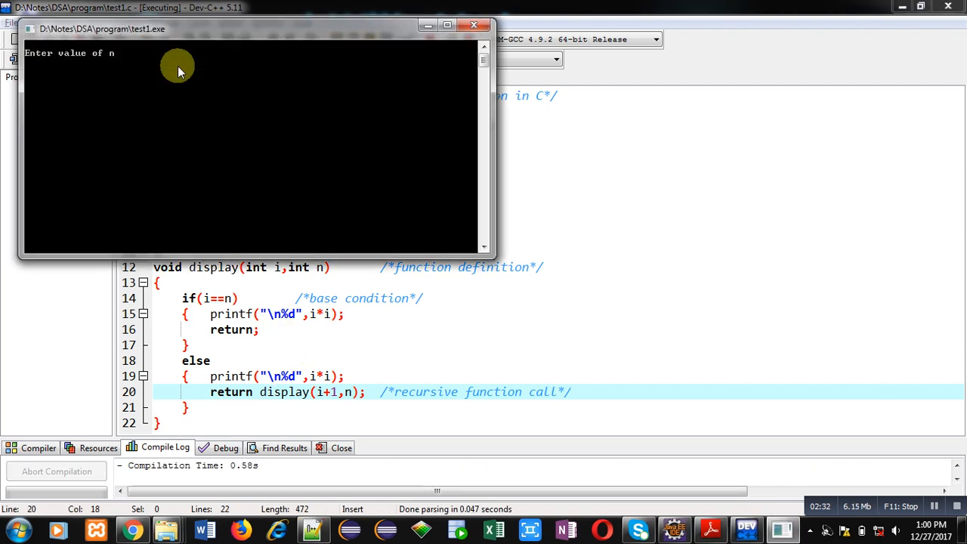
pyautogui.write('10')
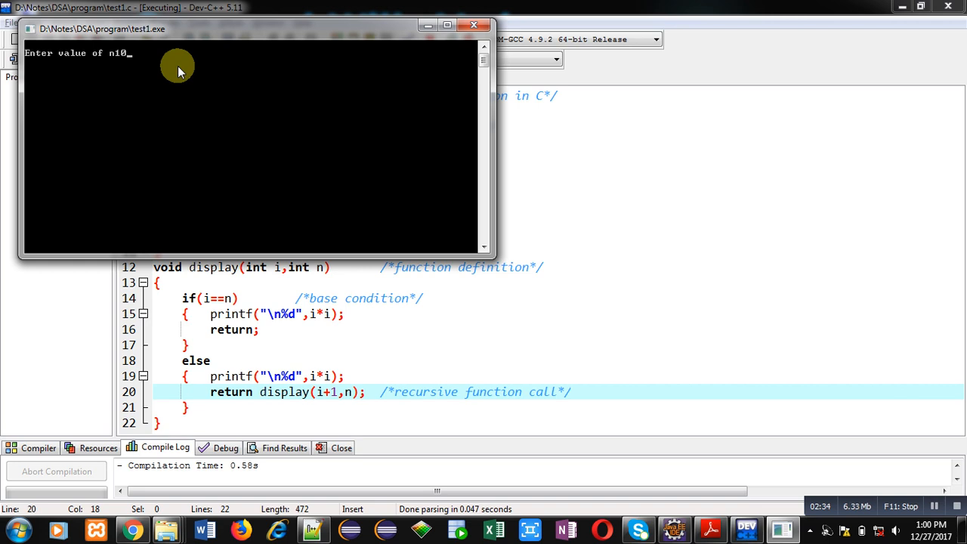
pyautogui.write('10')
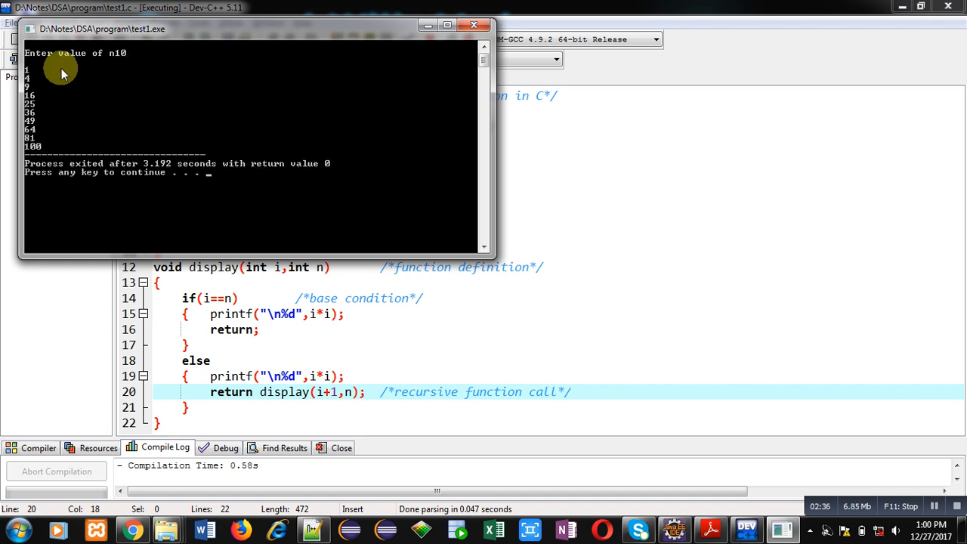
pyautogui.moveTo(51, 99)
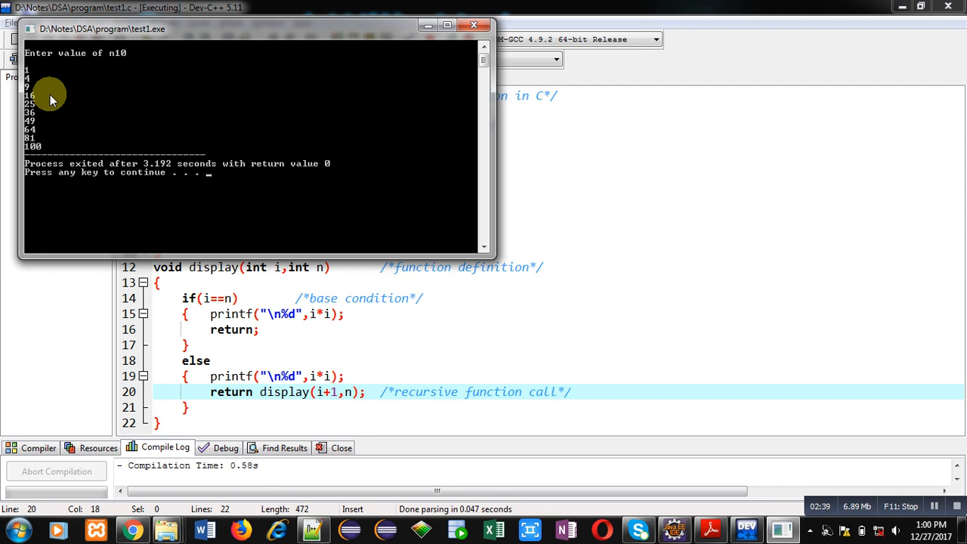
pyautogui.moveTo(51, 155)
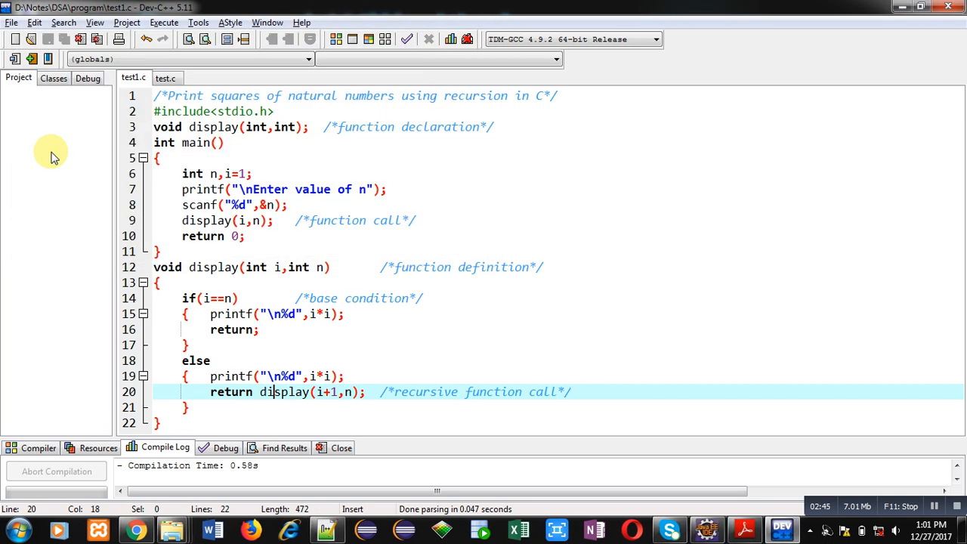
pyautogui.moveTo(208, 306)
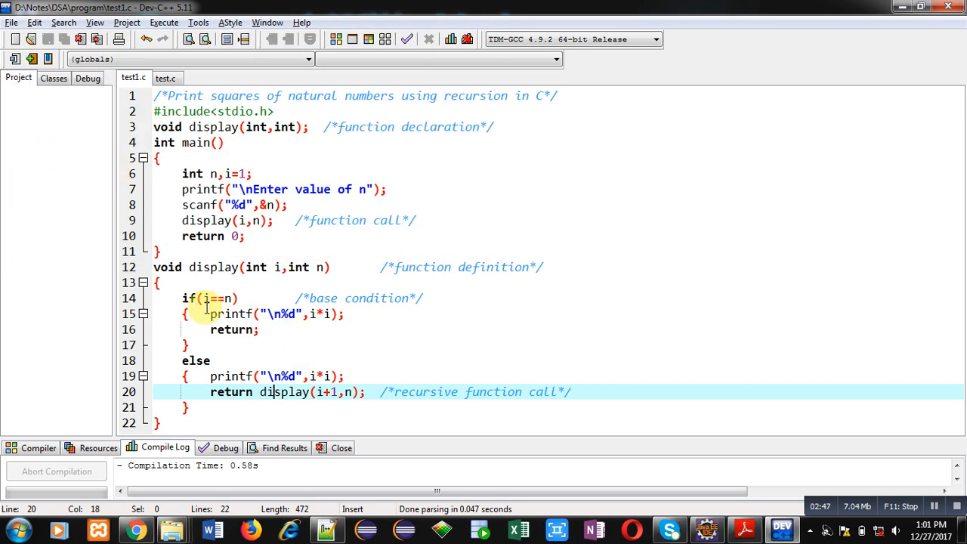
pyautogui.moveTo(210, 297)
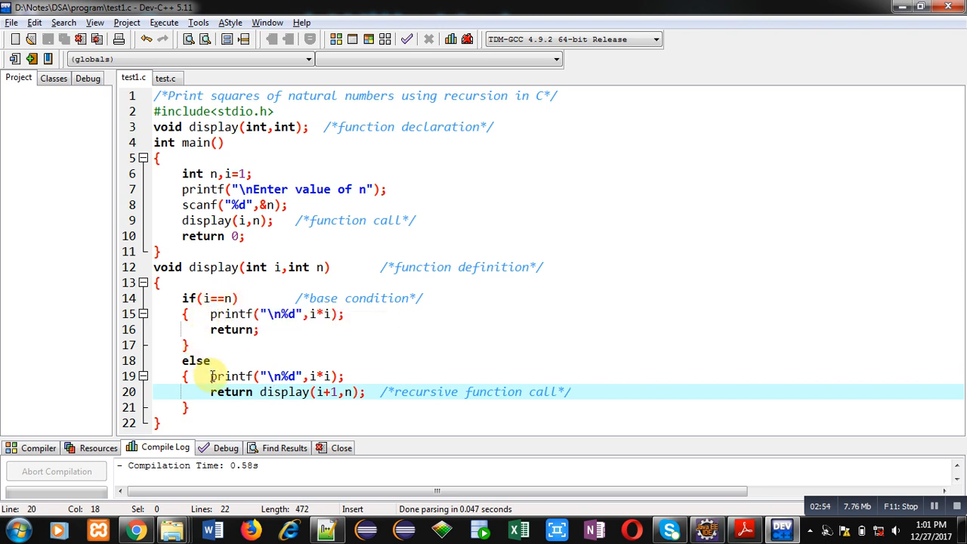
pyautogui.click(347, 376)
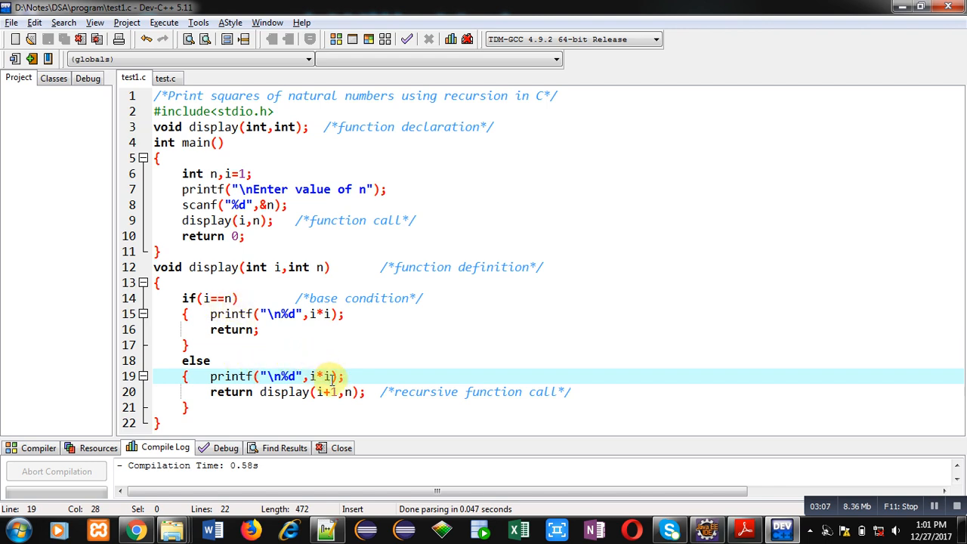
pyautogui.moveTo(327, 399)
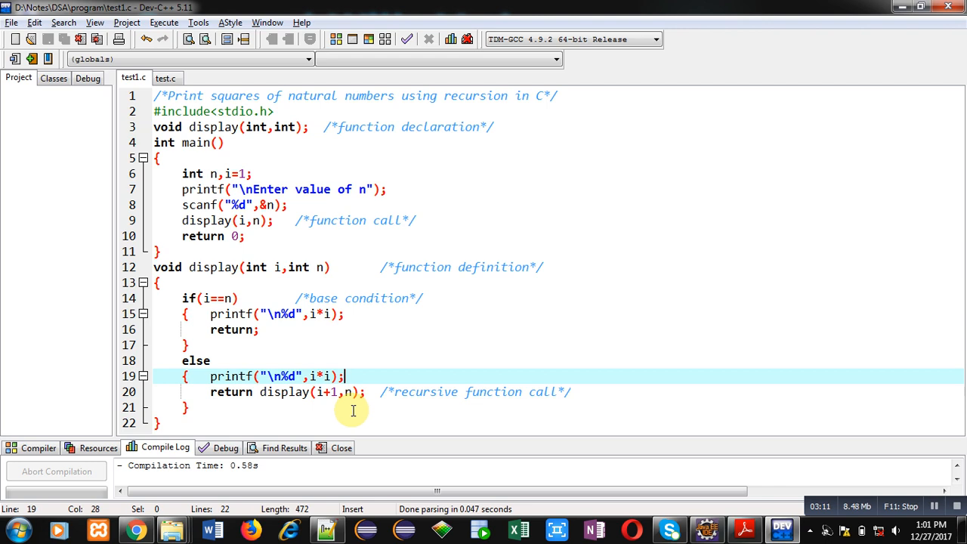
pyautogui.moveTo(349, 344)
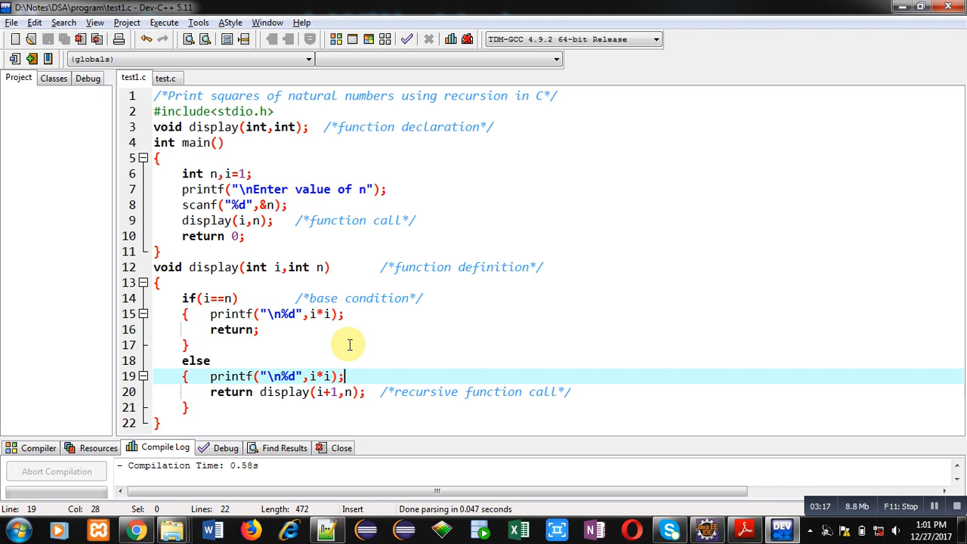
pyautogui.moveTo(192, 302)
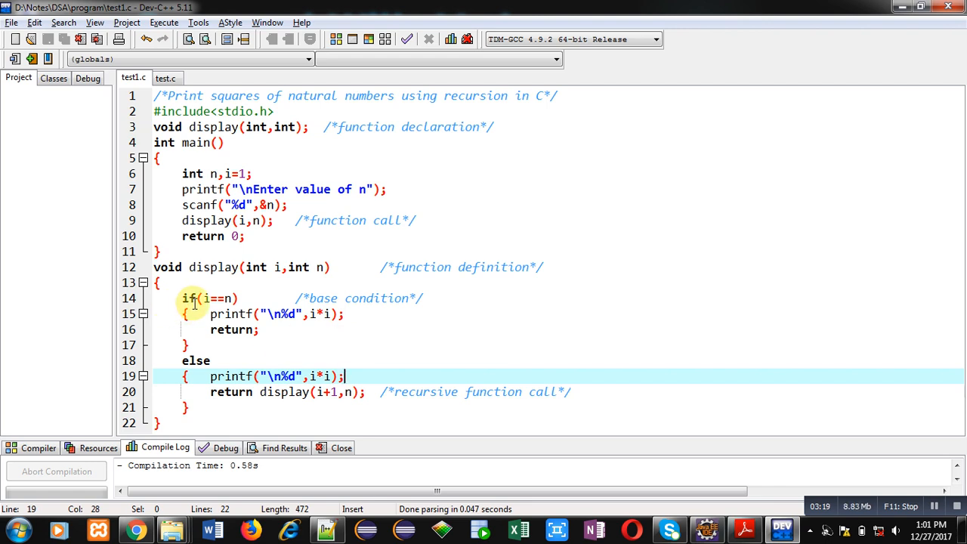
pyautogui.doubleClick(210, 298)
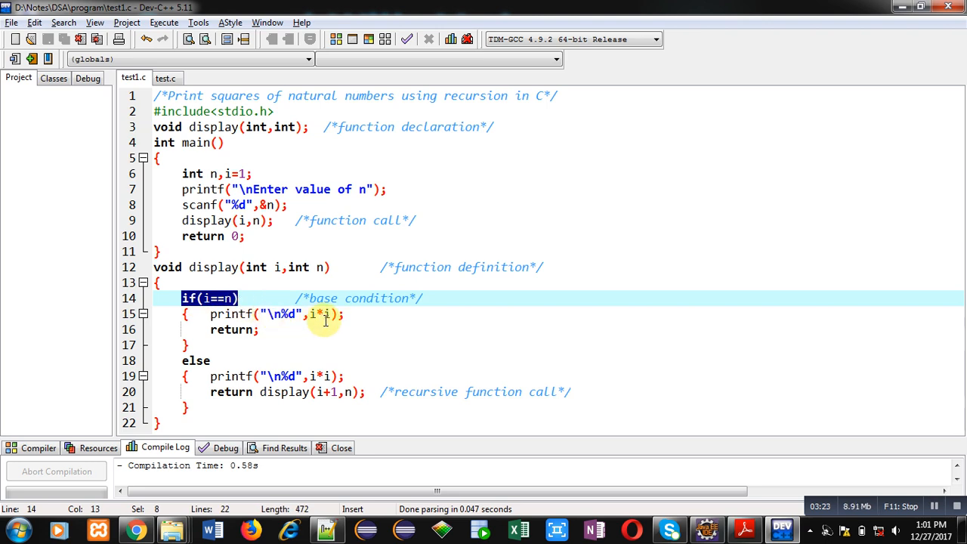
pyautogui.moveTo(317, 323)
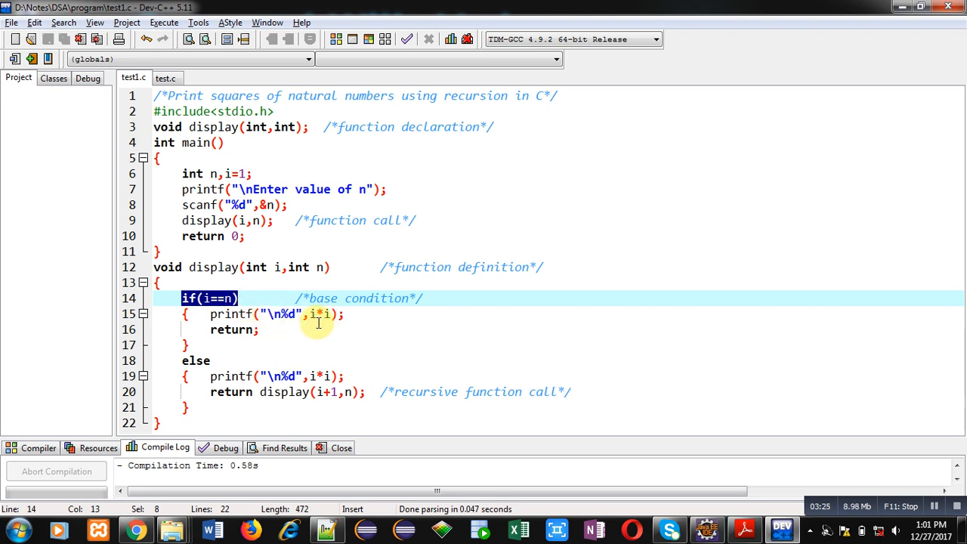
pyautogui.click(265, 329)
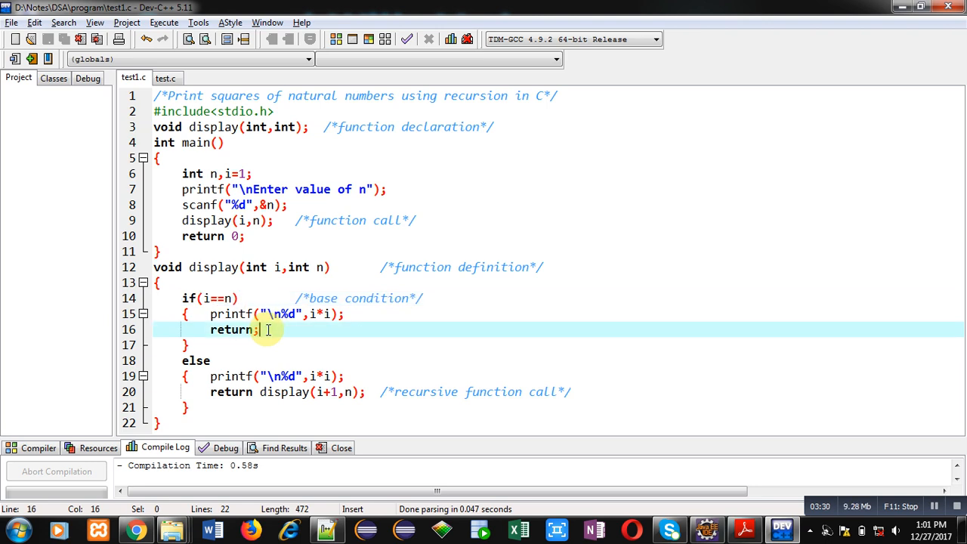
pyautogui.moveTo(471, 330)
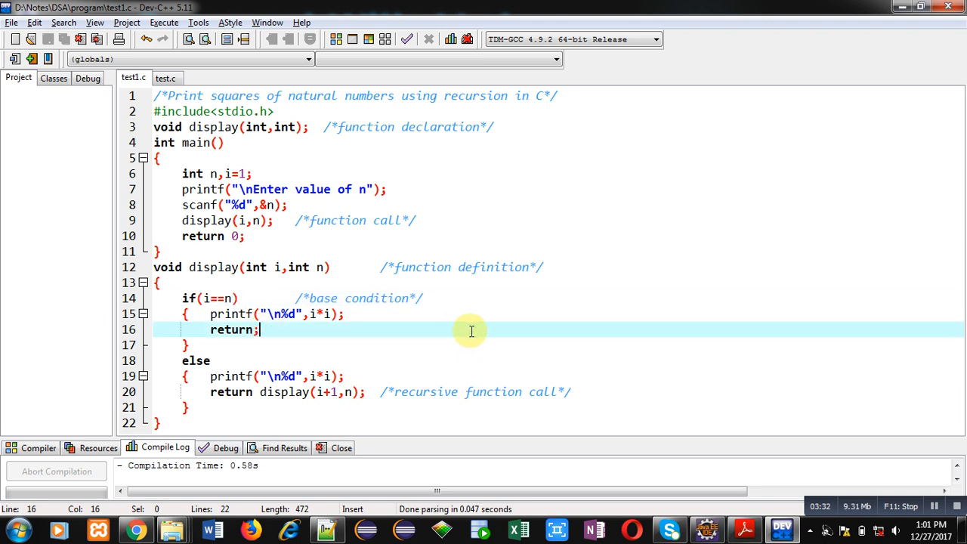
pyautogui.moveTo(678, 263)
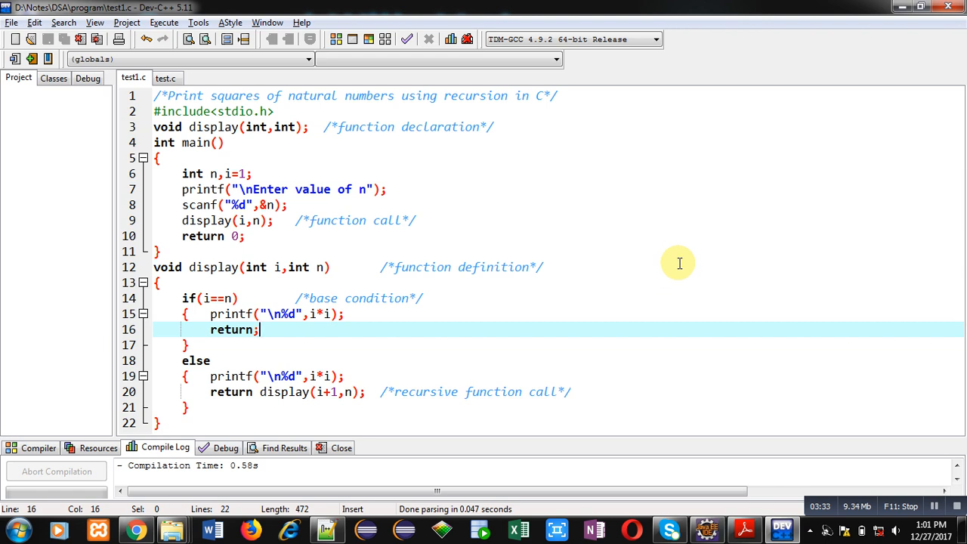
pyautogui.moveTo(734, 259)
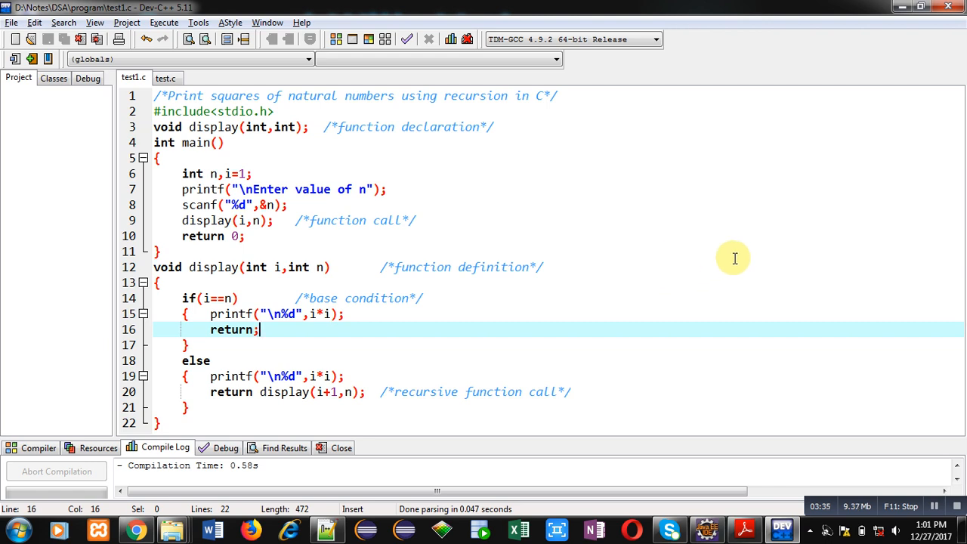